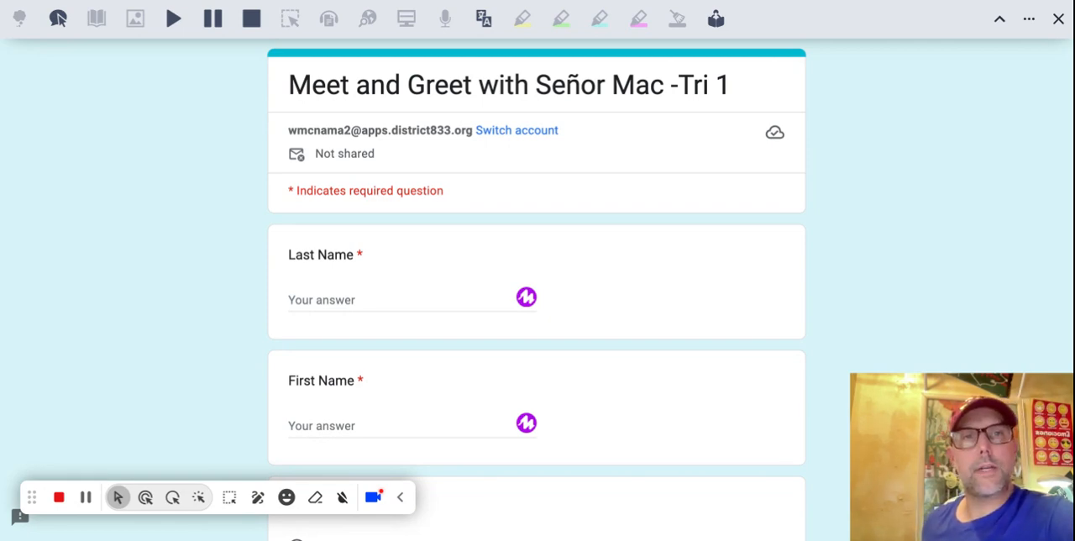
{"action": "scroll", "scroll_direction": "down", "scroll_amount": 3}
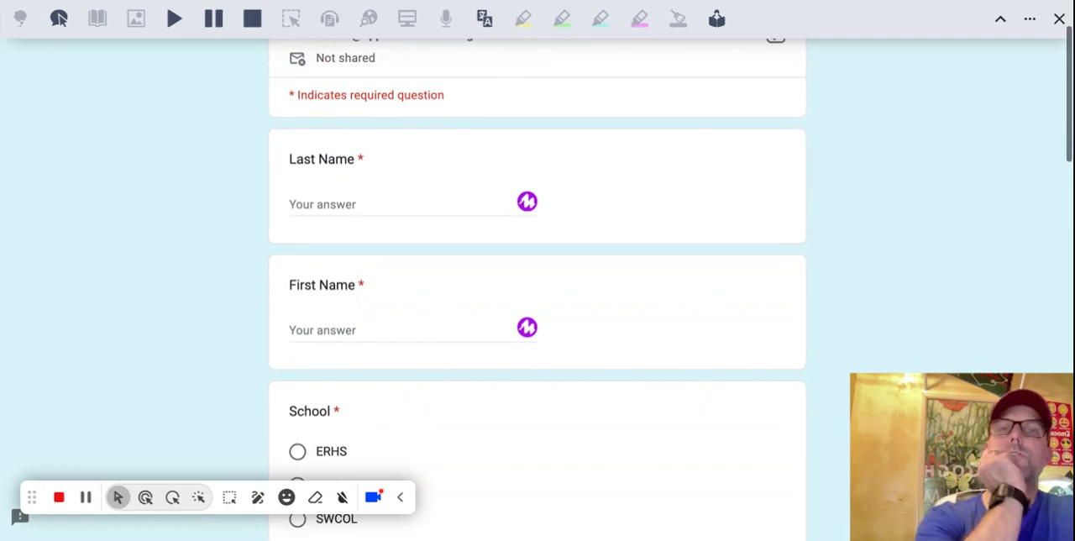
{"action": "scroll", "scroll_direction": "down", "scroll_amount": 3}
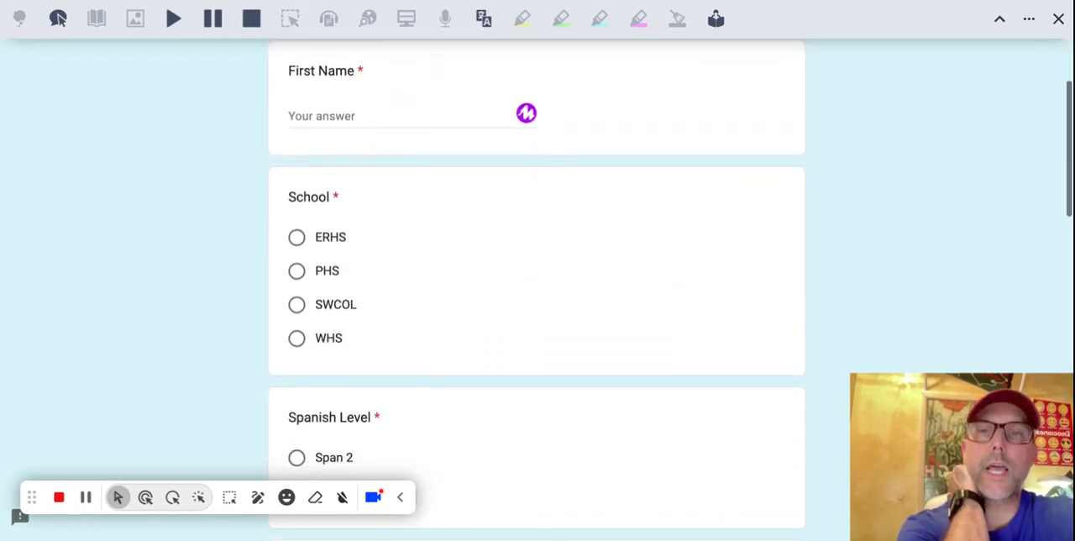
{"action": "scroll", "scroll_direction": "down", "scroll_amount": 3}
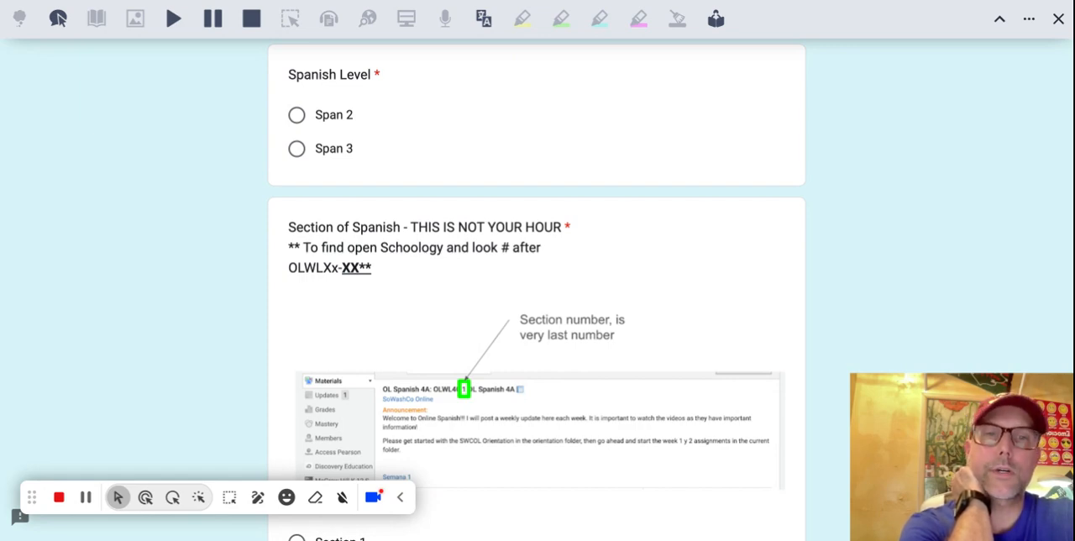
{"action": "scroll", "scroll_direction": "down", "scroll_amount": 3}
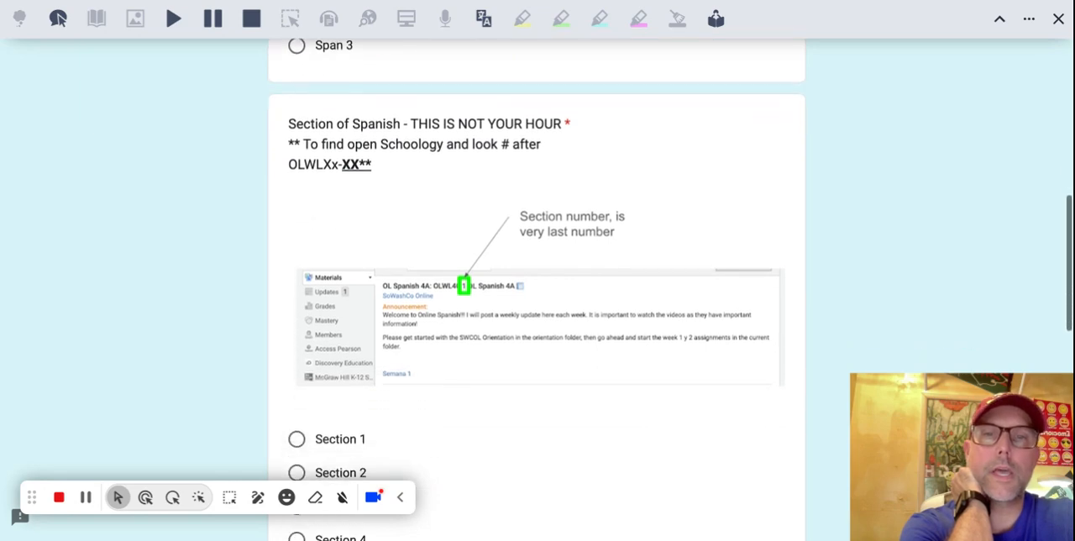
{"action": "scroll", "scroll_direction": "down", "scroll_amount": 3}
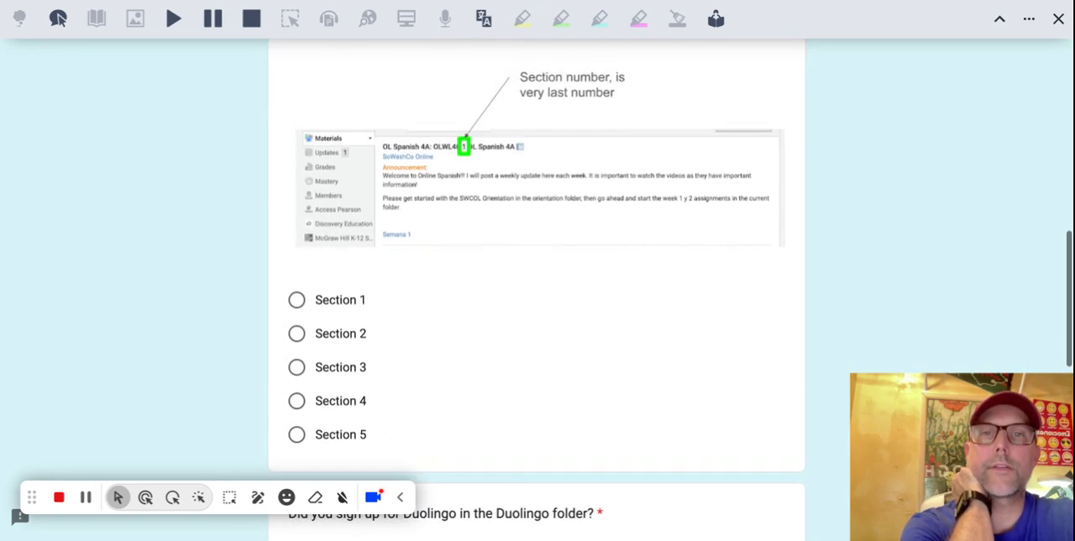
{"action": "scroll", "scroll_direction": "down", "scroll_amount": 3}
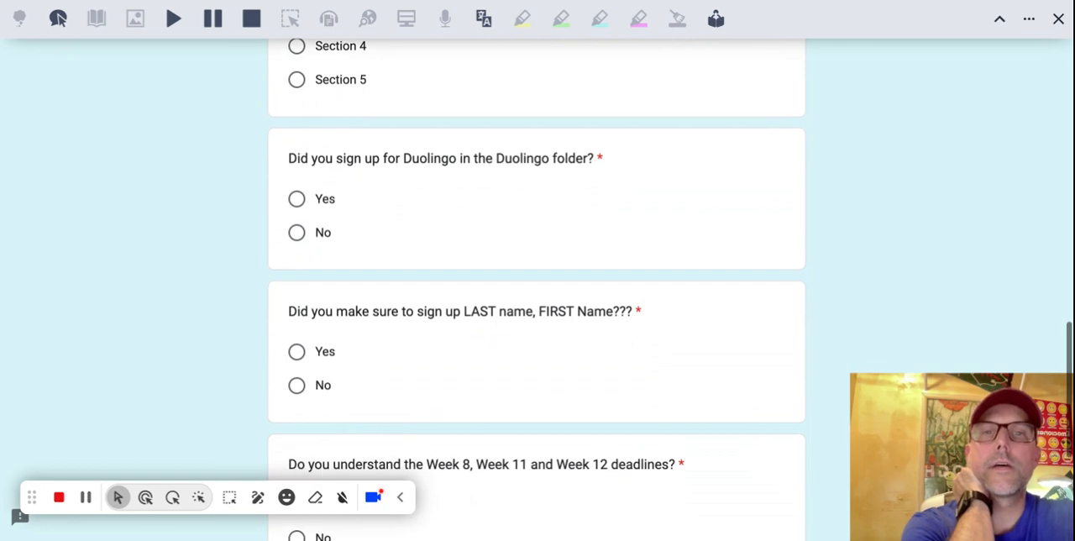
{"action": "scroll", "scroll_direction": "down", "scroll_amount": 3}
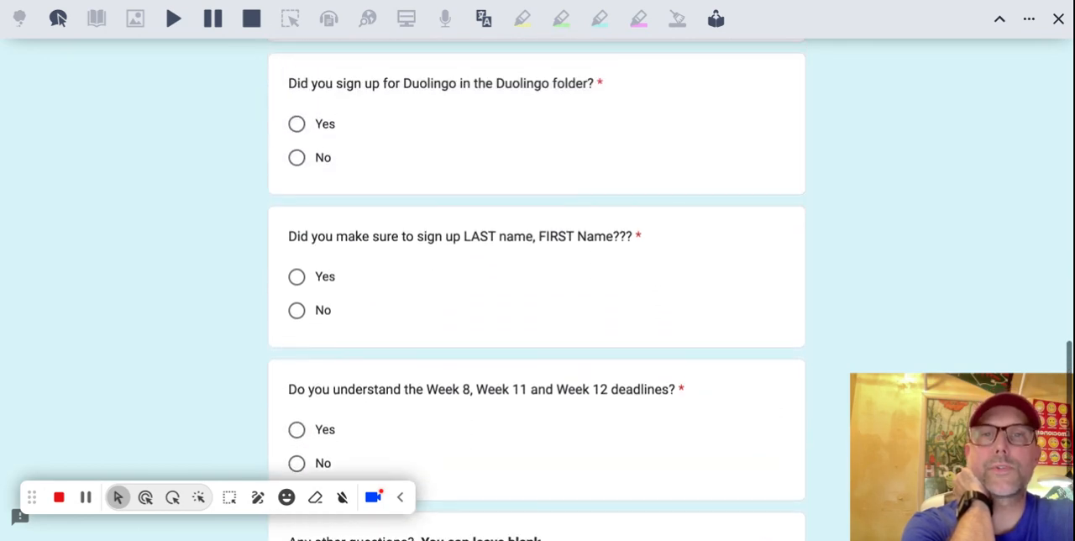
{"action": "scroll", "scroll_direction": "down", "scroll_amount": 3}
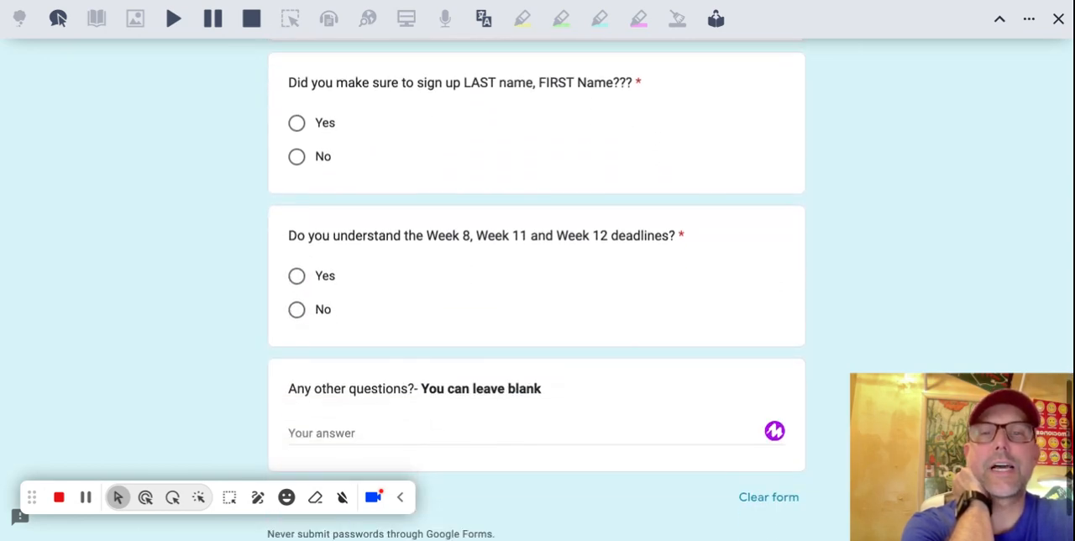
{"action": "scroll", "scroll_direction": "down", "scroll_amount": 3}
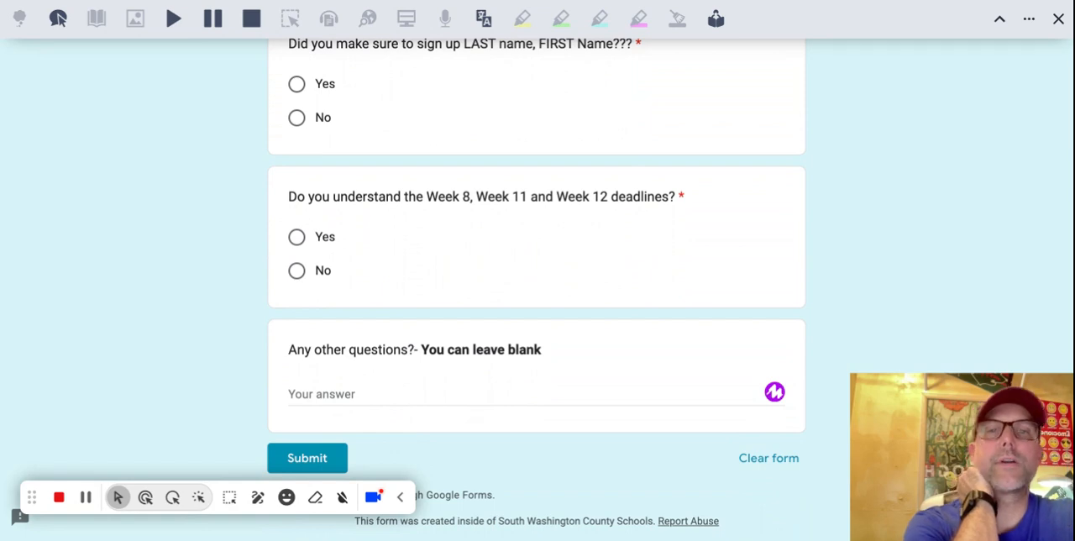